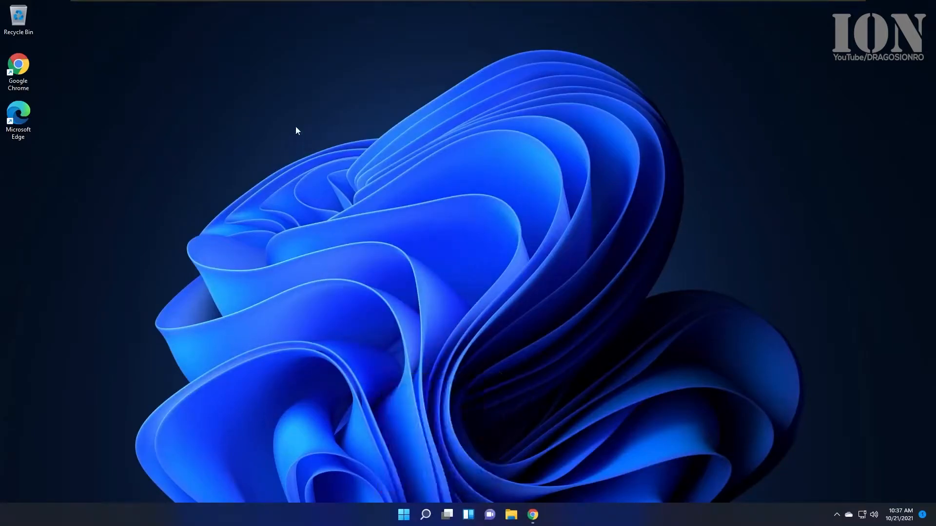
View the desktop's classic right-click menu with Git GUI and Git Bash, then dismiss it
right_click(345, 272)
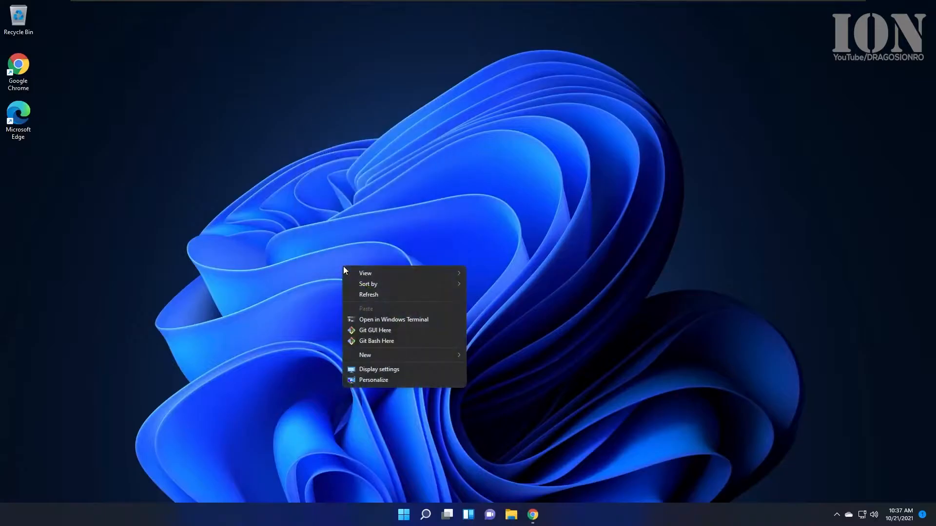
mouse_move(382, 330)
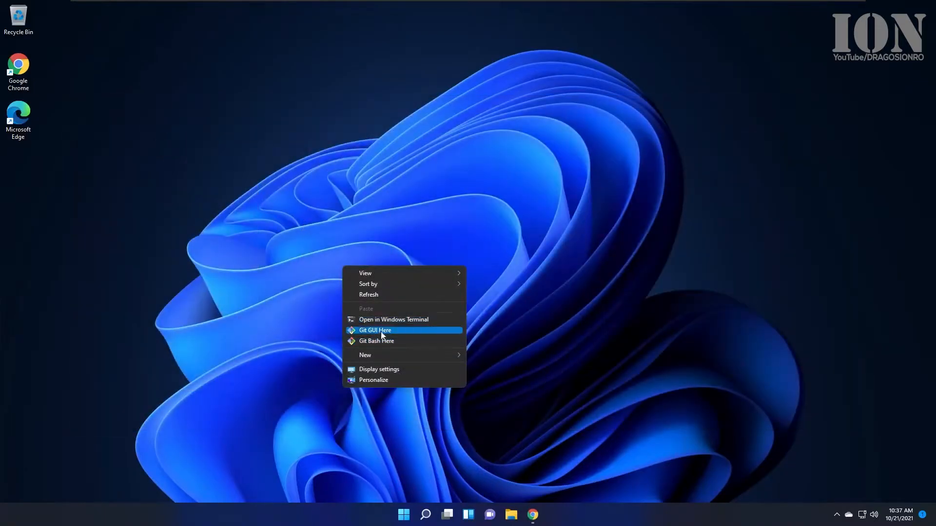
mouse_move(377, 341)
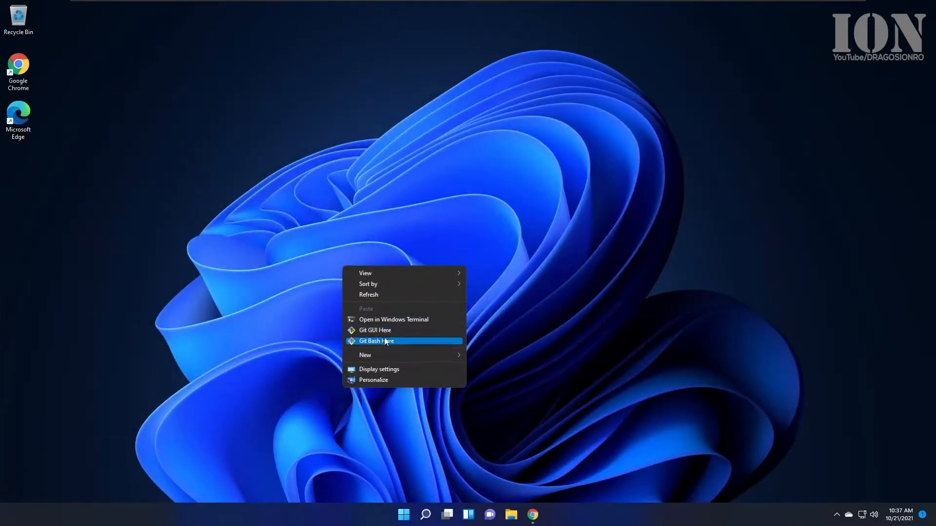
click(376, 340)
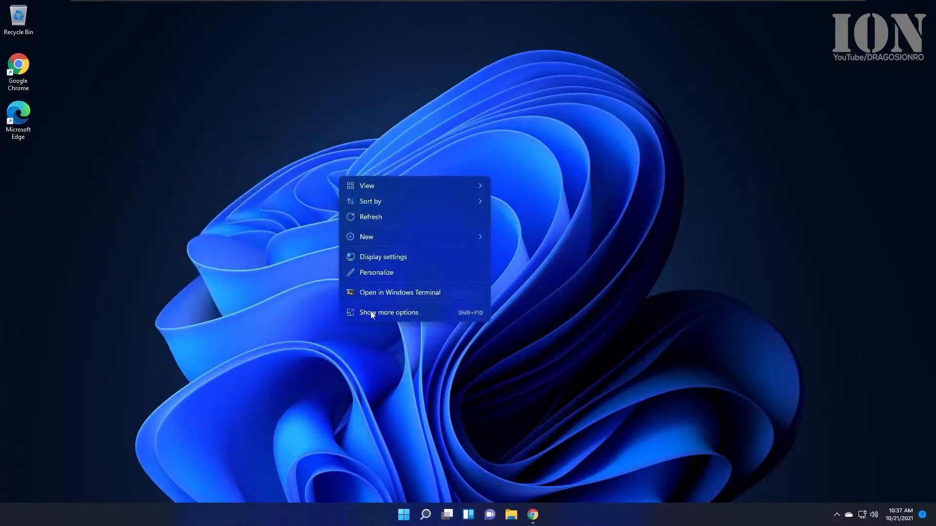
Search Start for 'registry editor' and launch the Registry Editor best match
click(388, 312)
text(reg)
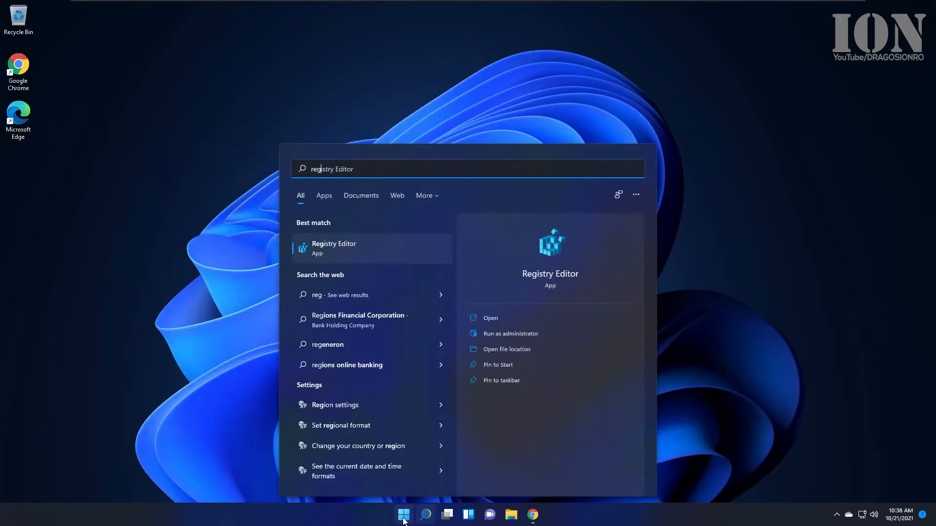
click(511, 333)
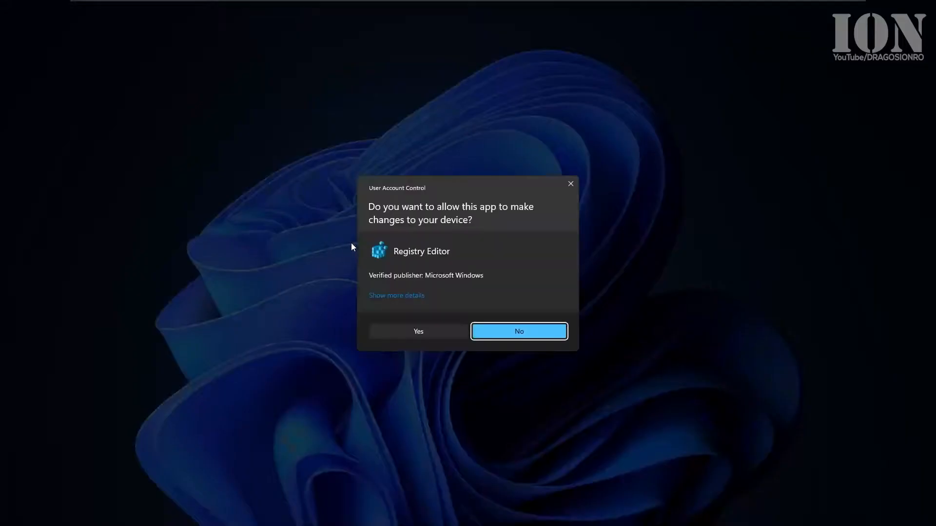
Allow the UAC prompt, expand HKEY_CURRENT_USER\Software\Classes\CLSID, and open the New Text Document notes
click(418, 331)
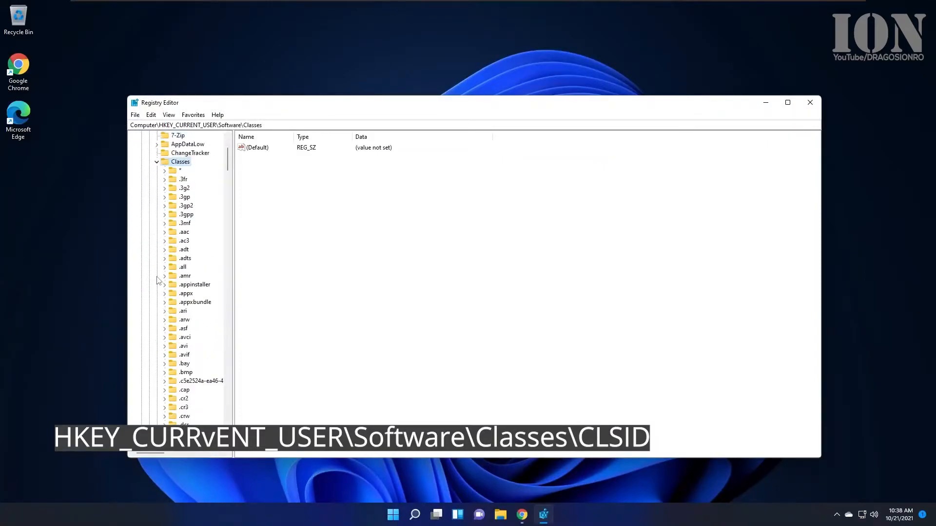
scroll(down, 3)
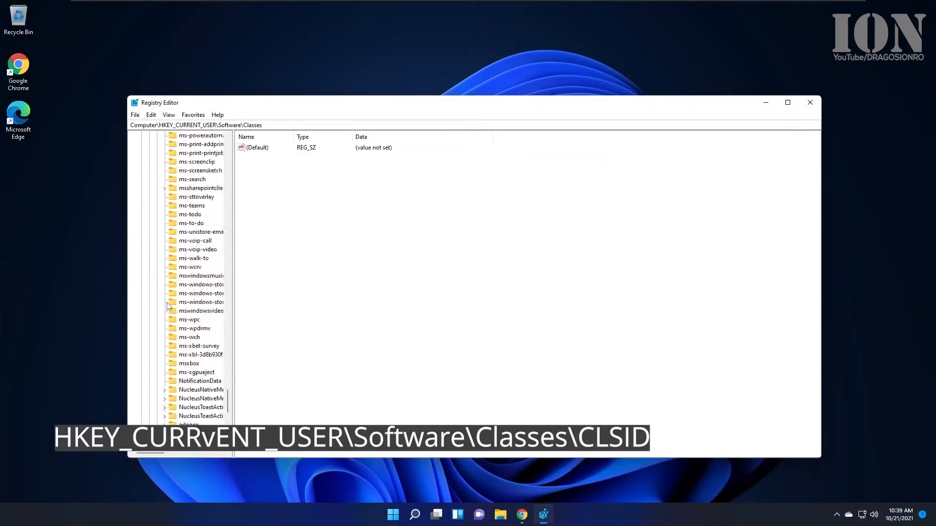
click(186, 196)
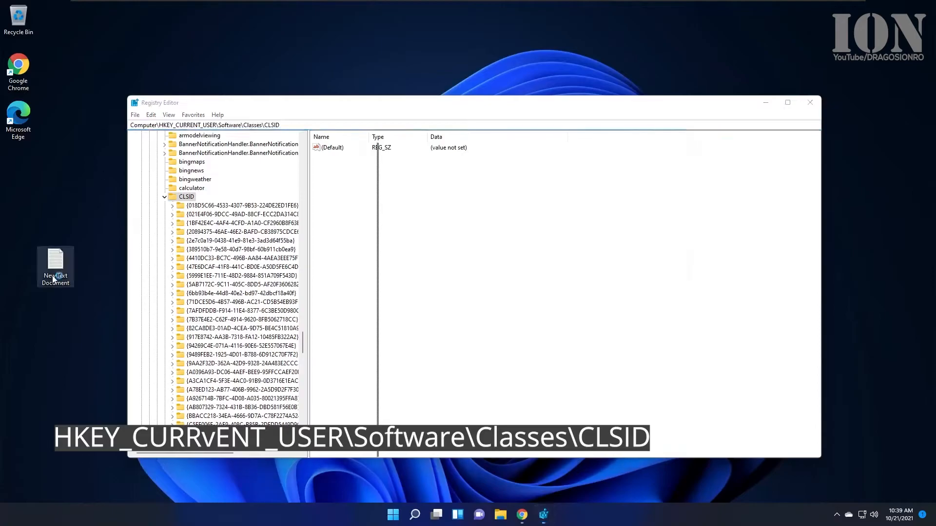
double_click(55, 265)
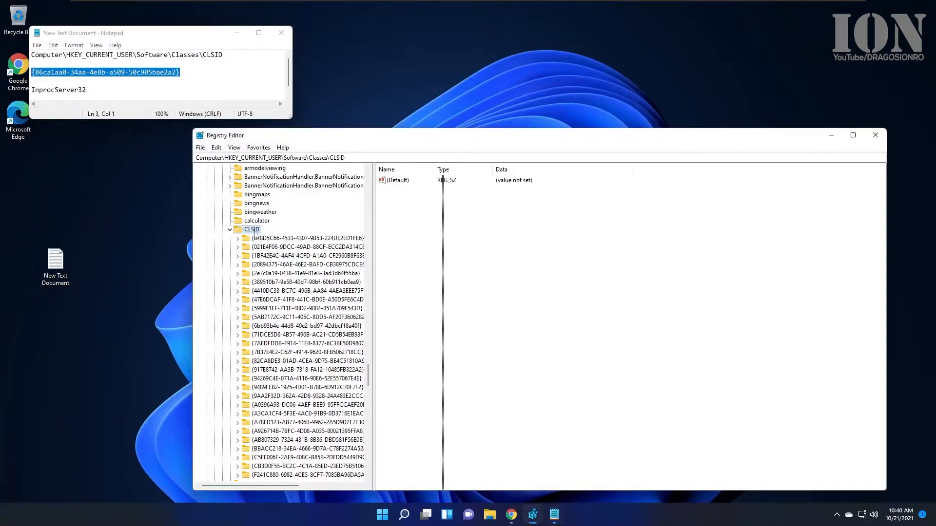
Create a new key under CLSID named {86ca1aa0-34aa-4e8b-a509-50c905bae2a2} by pasting the GUID
right_click(251, 229)
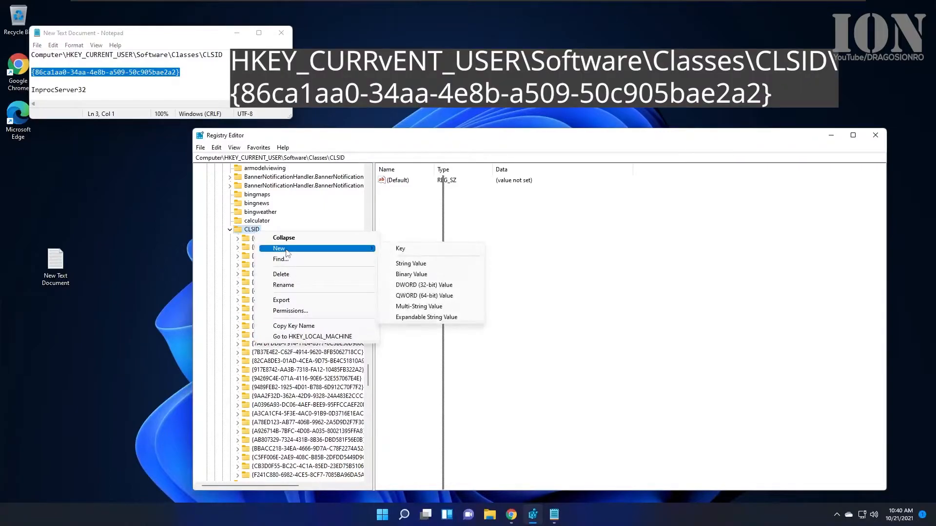
click(399, 248)
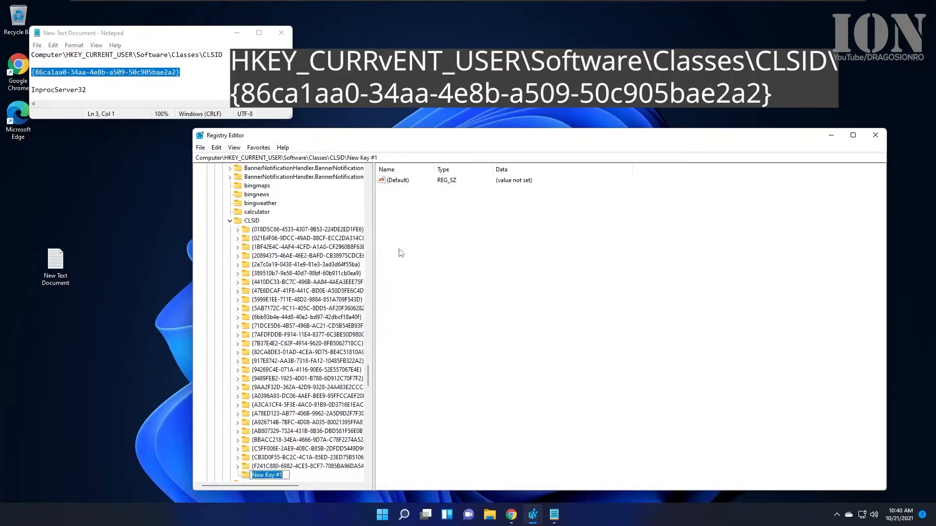
mouse_move(267, 482)
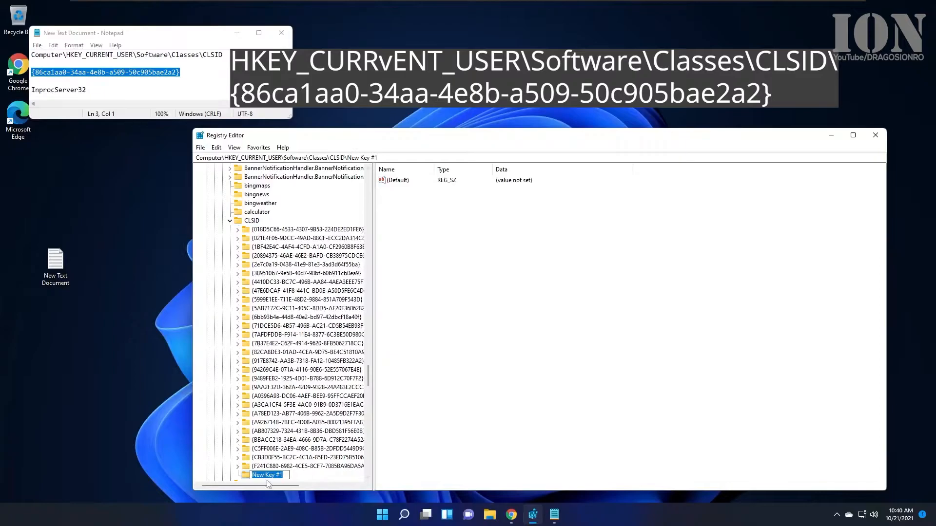
right_click(268, 474)
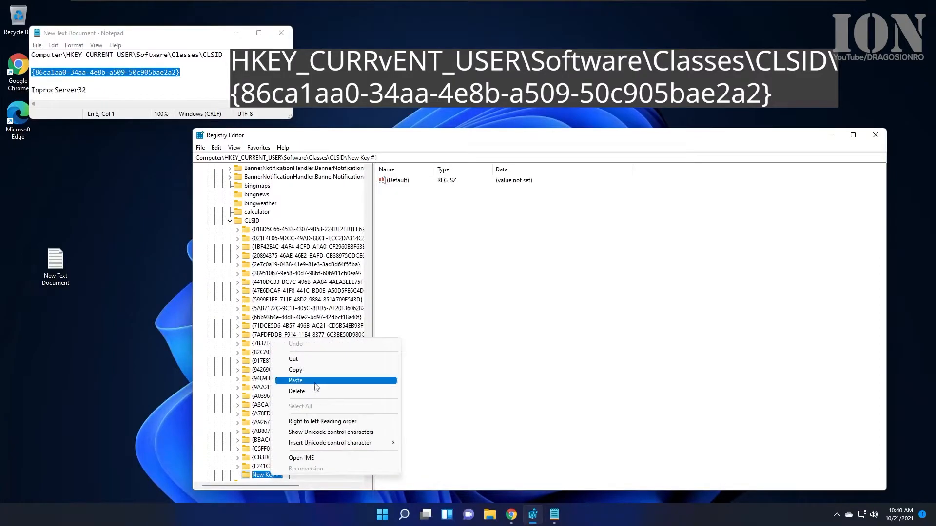
click(295, 381)
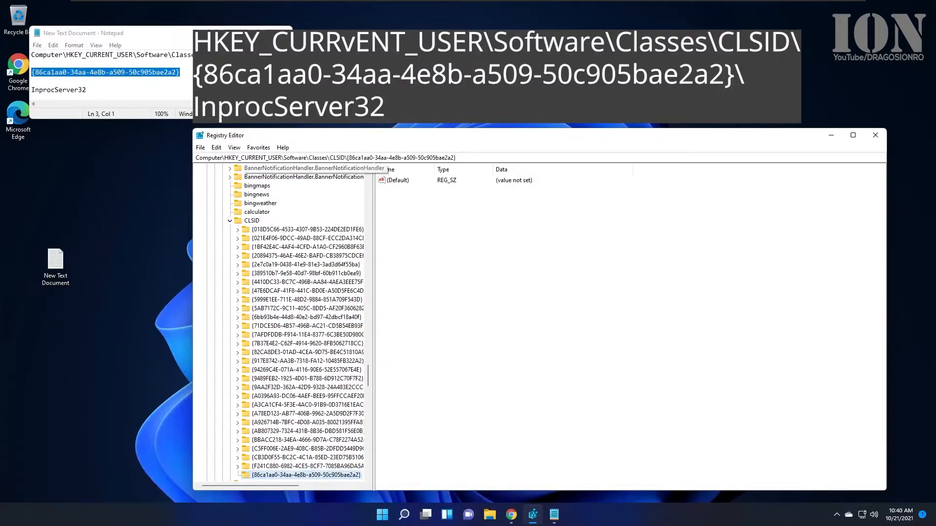
Add an InprocServer32 subkey under the GUID key and bring up its (Default) value options
click(325, 158)
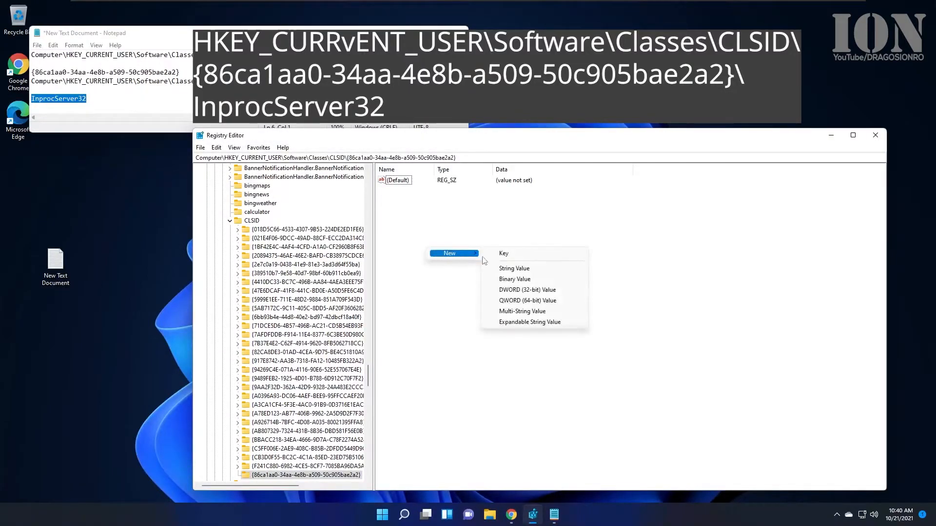
click(503, 253)
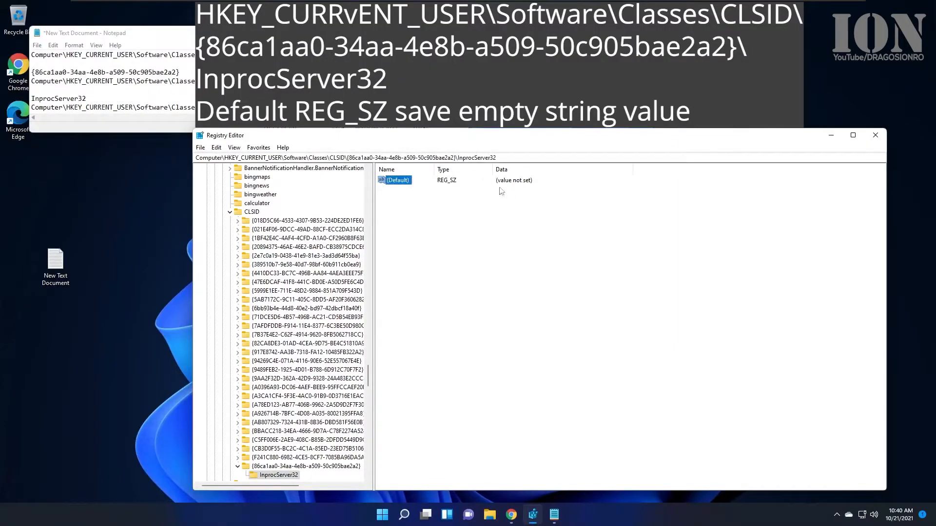
right_click(396, 181)
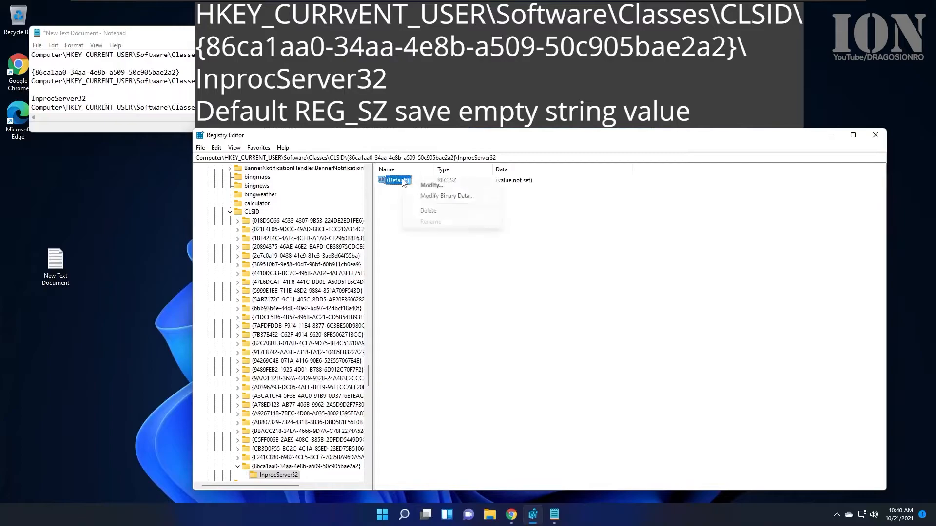
Save InprocServer32's (Default) value as an empty string and check the key path against the notes
click(430, 185)
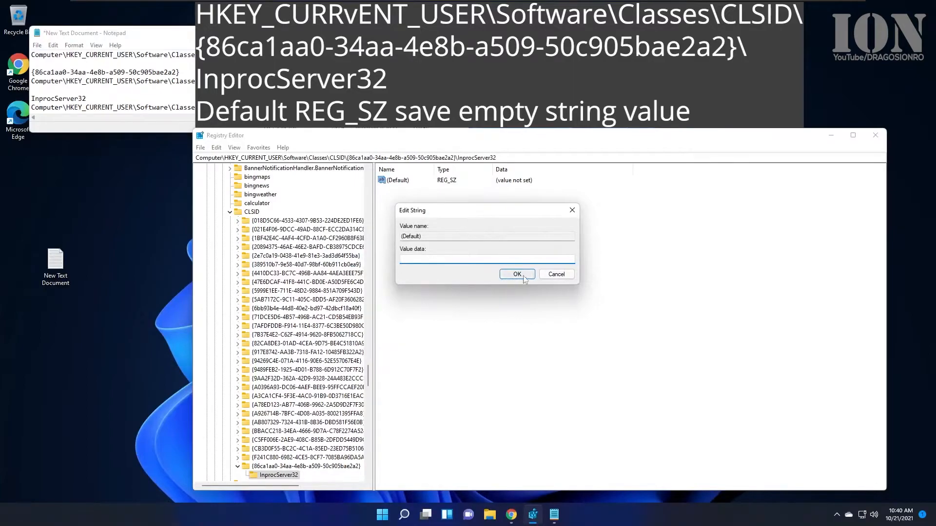
click(515, 274)
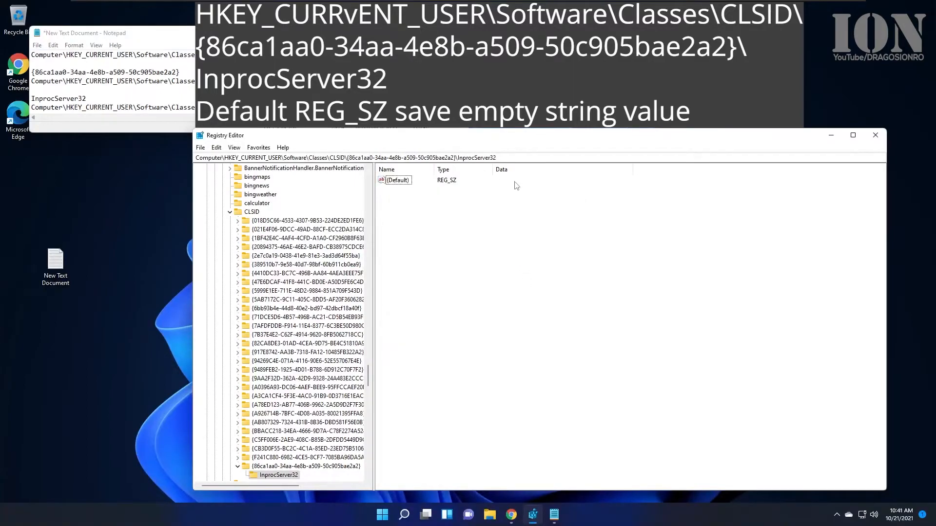
click(397, 179)
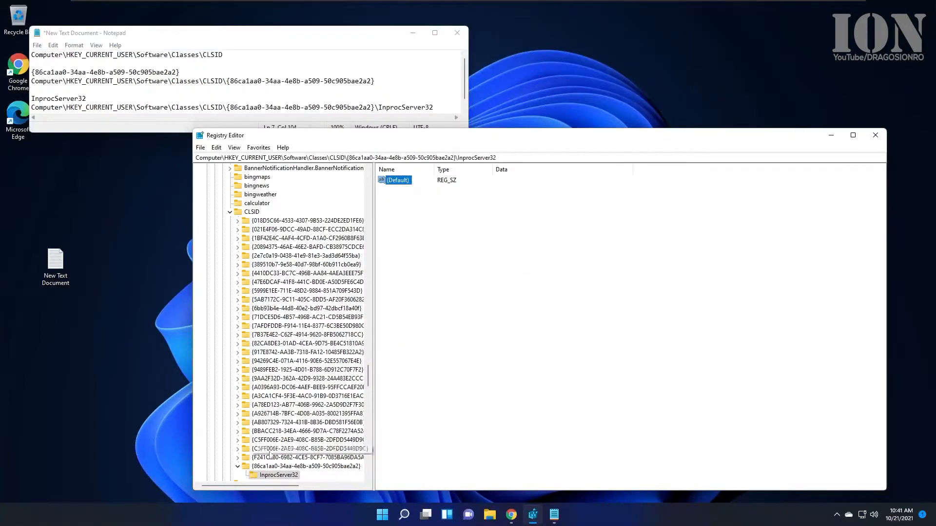
click(304, 466)
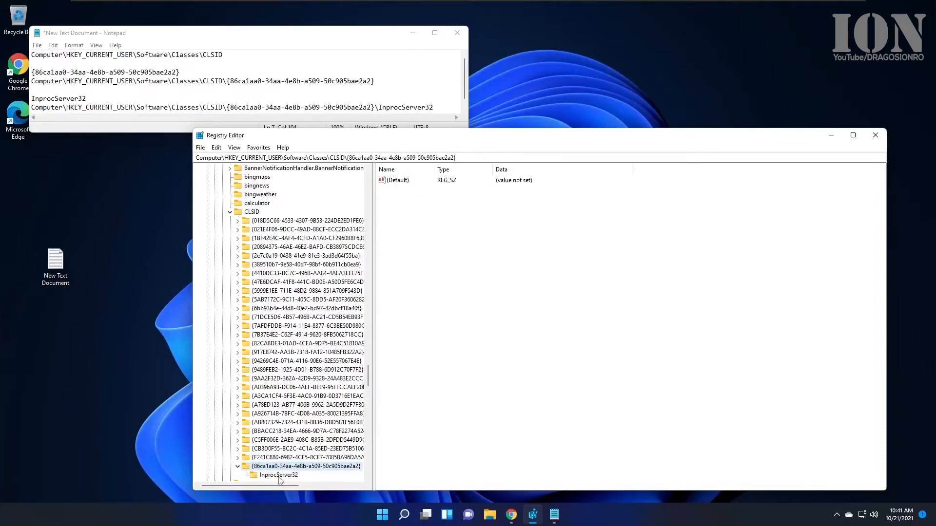
click(278, 476)
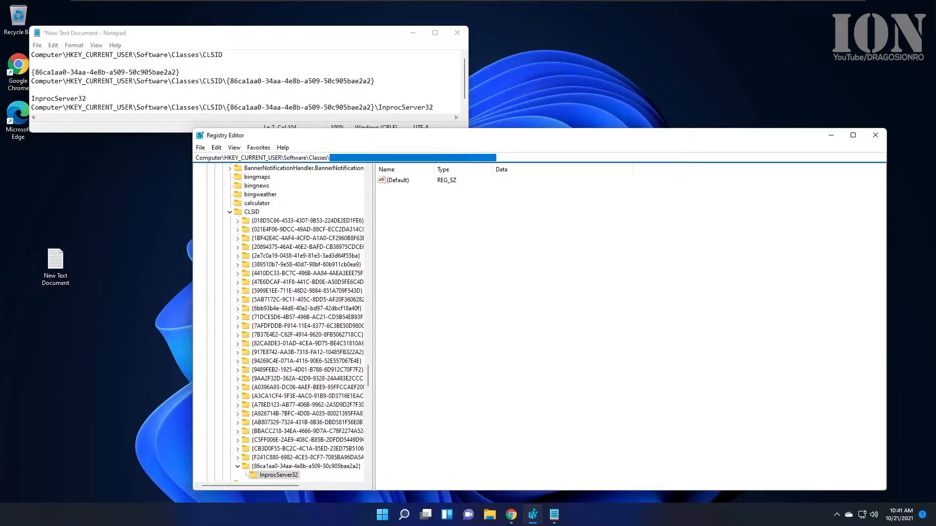
click(279, 476)
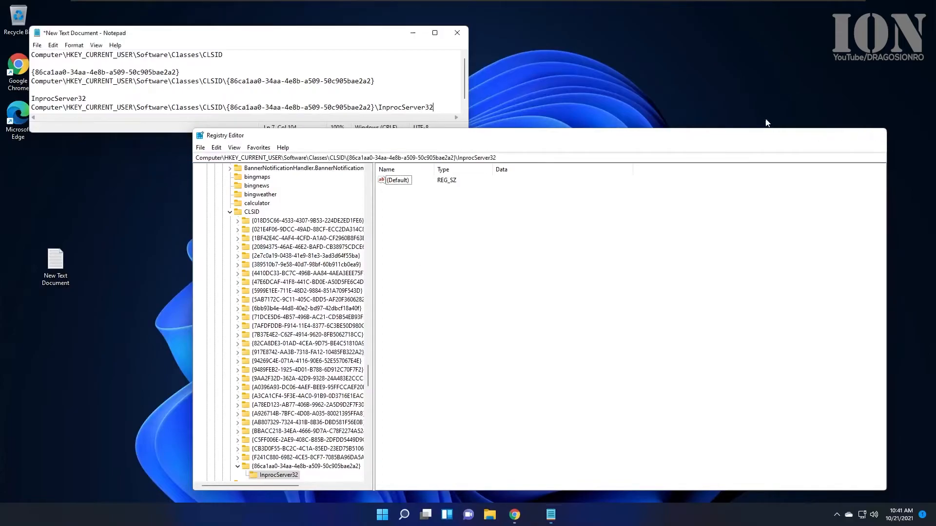
right_click(359, 298)
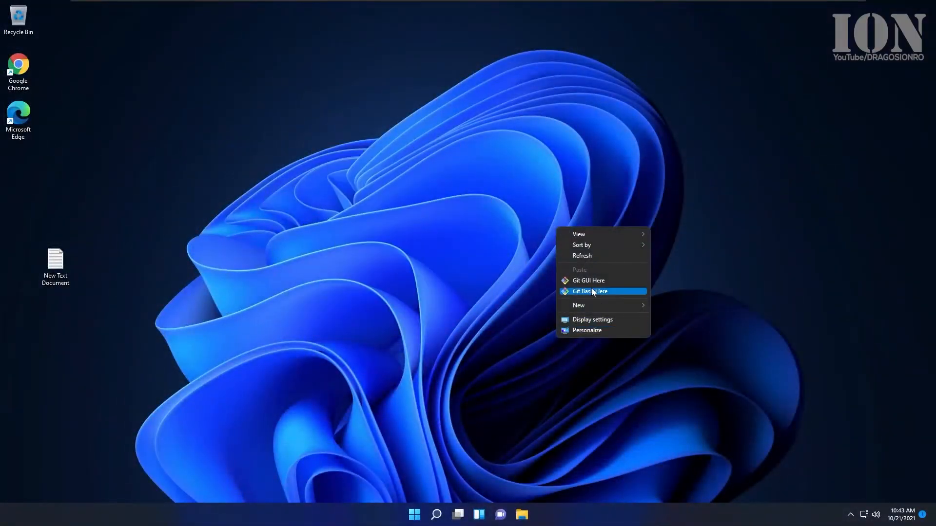
Launch Git Bash Here from the restored classic desktop context menu
click(590, 291)
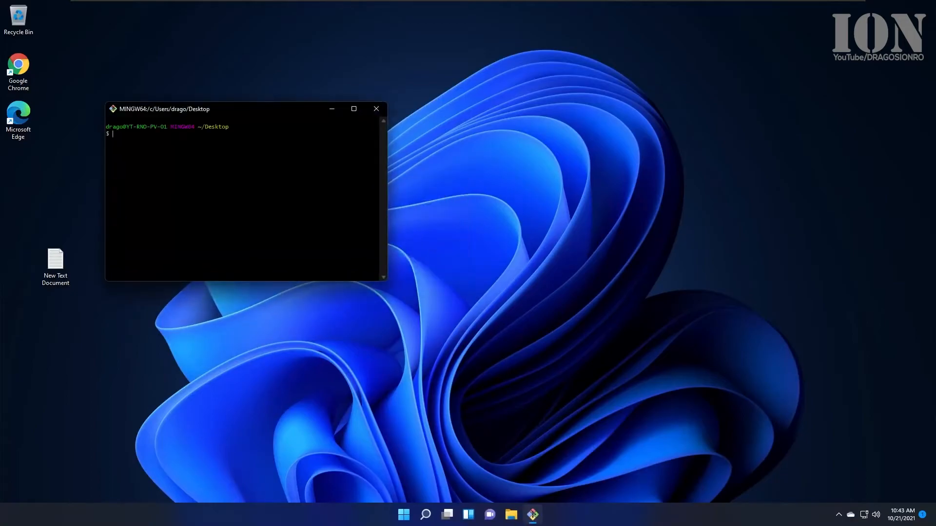
click(375, 109)
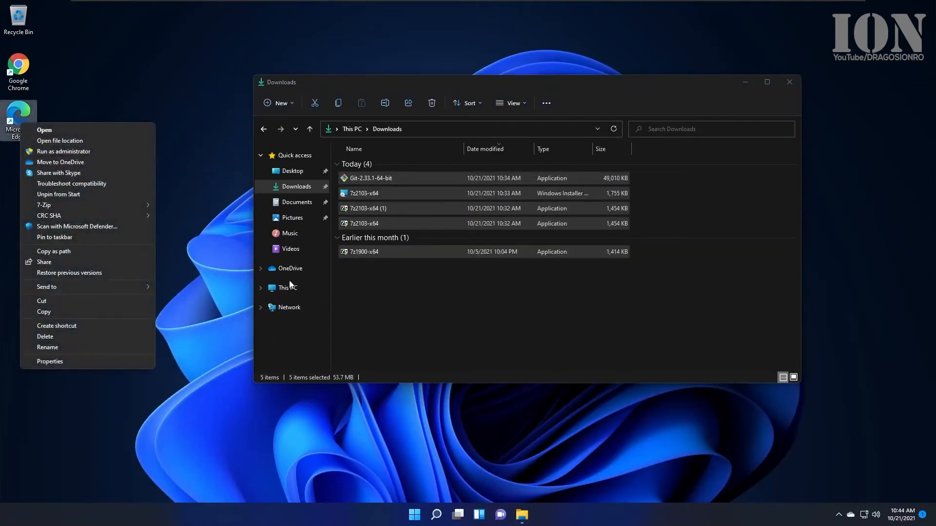
On Local Disk (C:), open Windows.old's Properties from its classic context menu, then close them
click(363, 193)
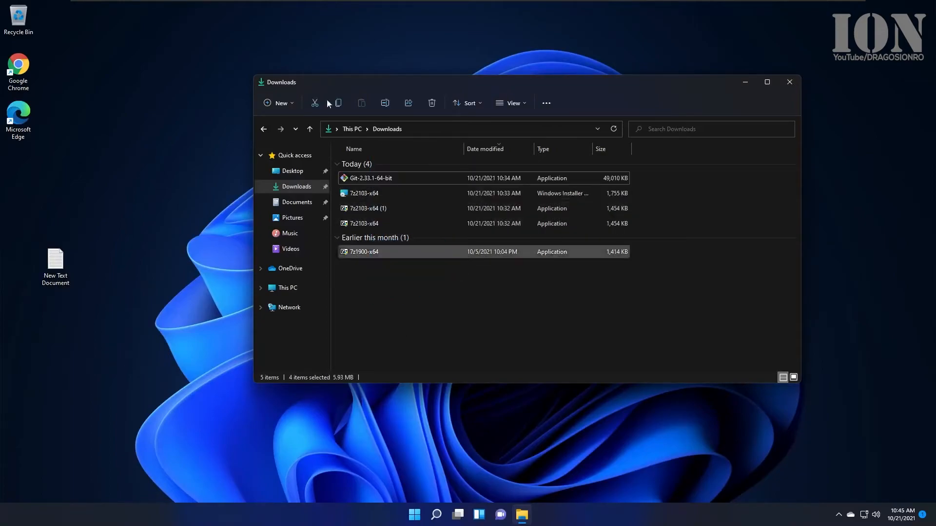
click(287, 288)
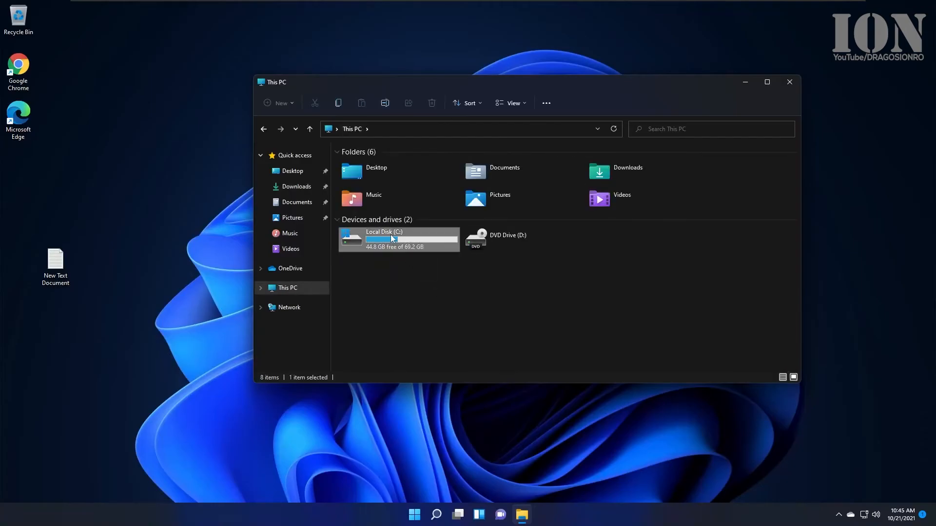
double_click(384, 239)
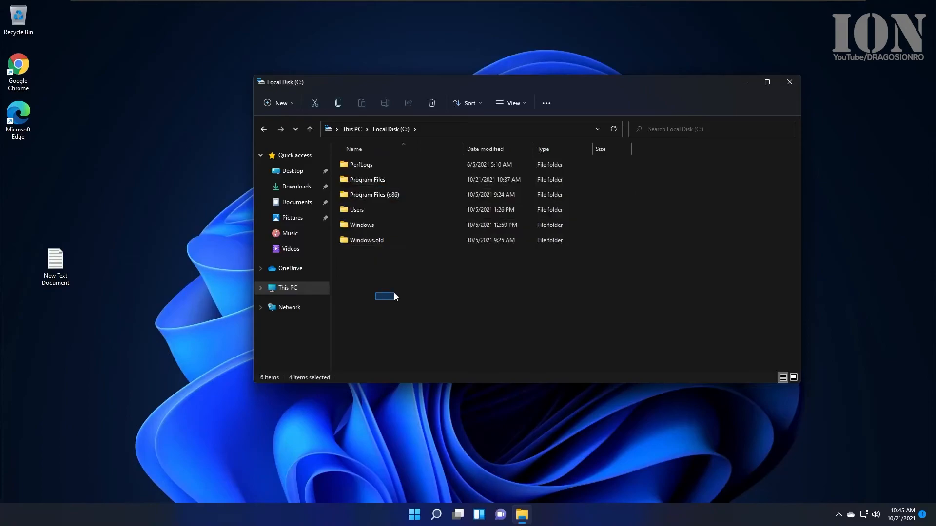
right_click(366, 240)
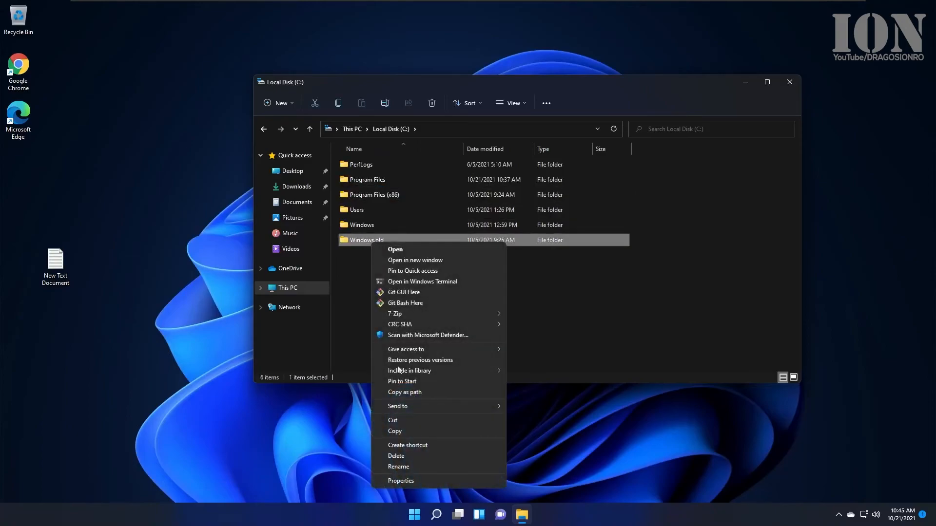
click(399, 481)
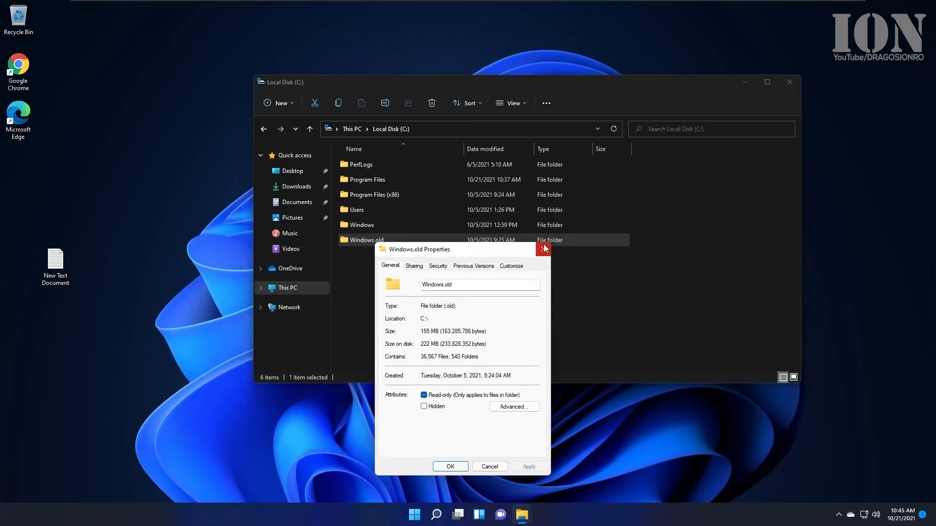
click(543, 249)
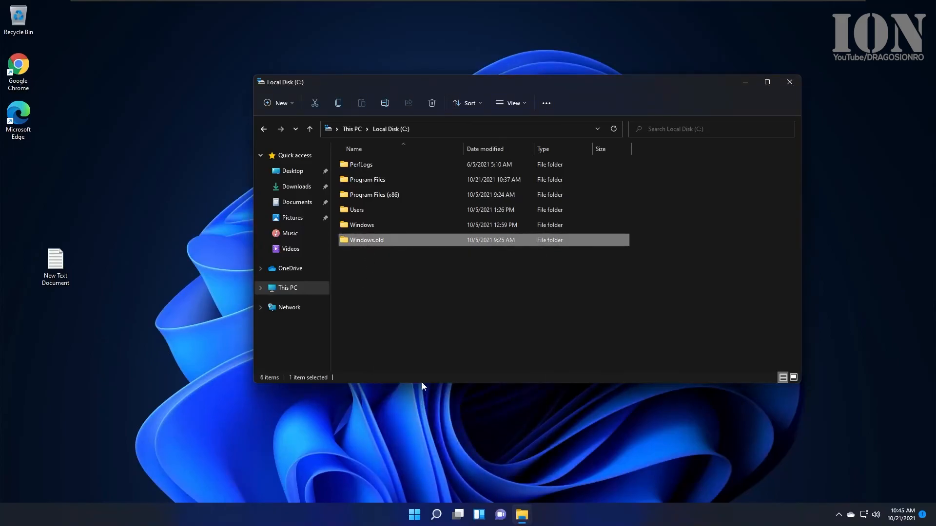